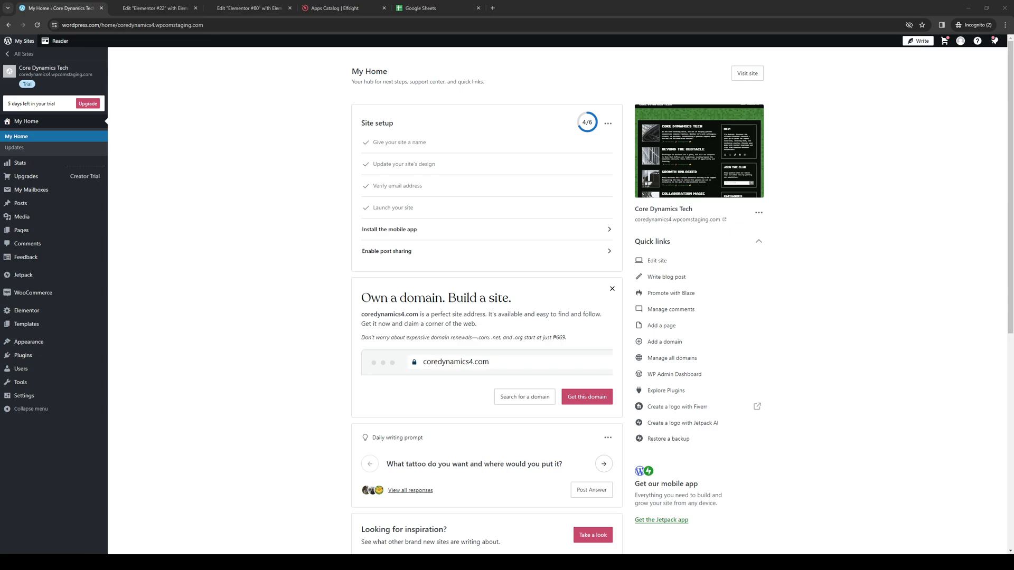
mouse_move(521, 317)
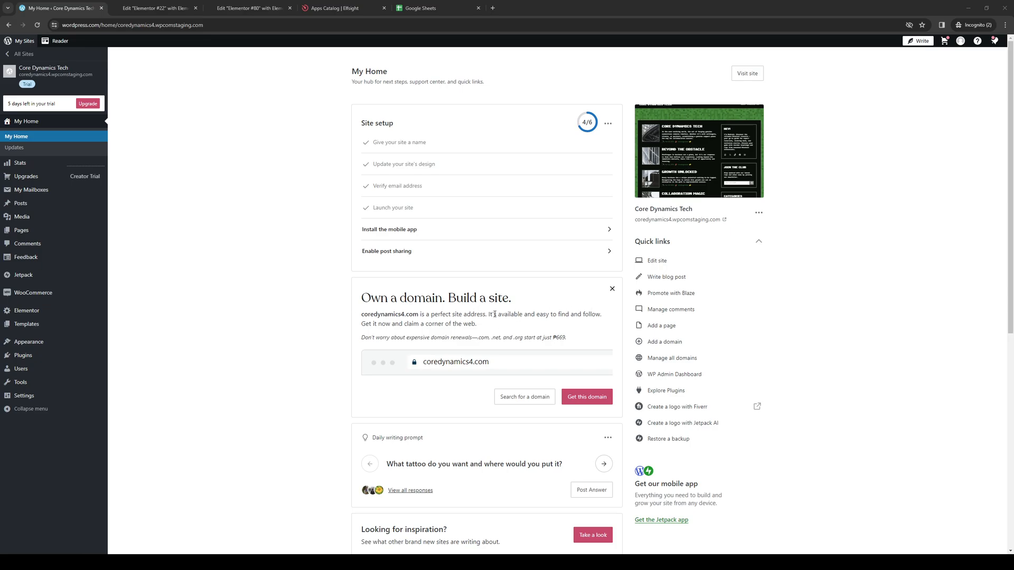
mouse_move(179, 234)
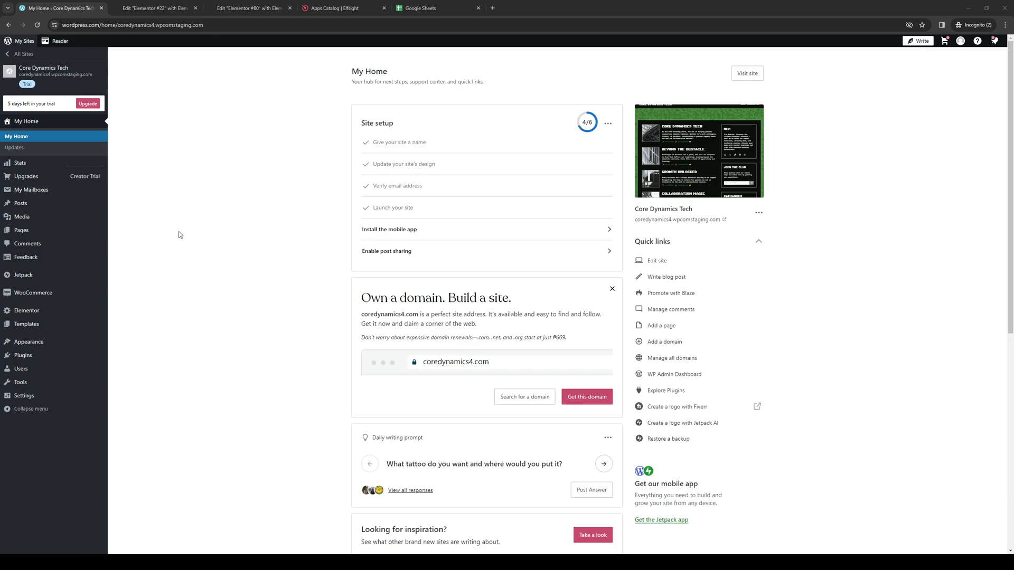
mouse_move(343, 284)
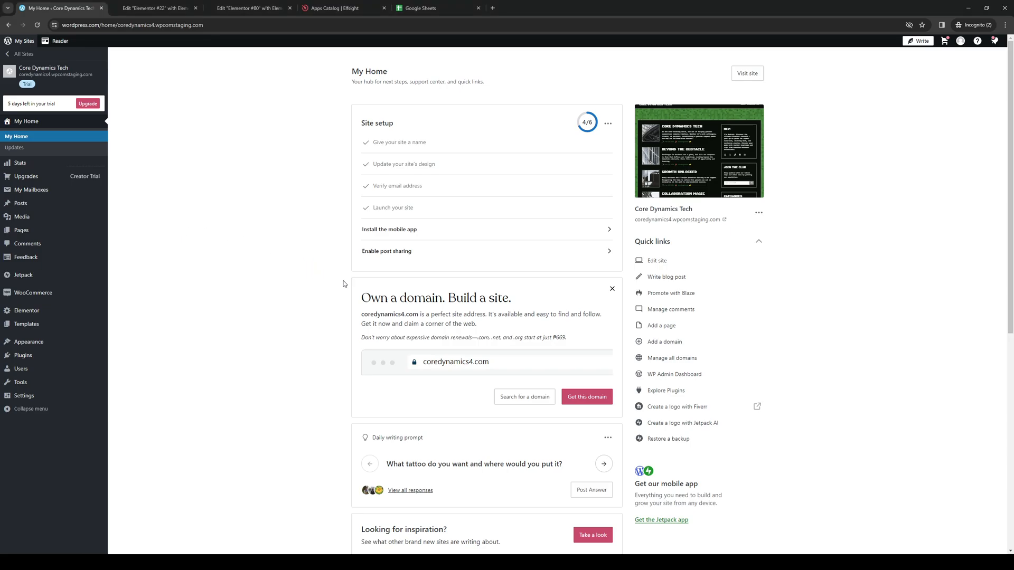
mouse_move(259, 68)
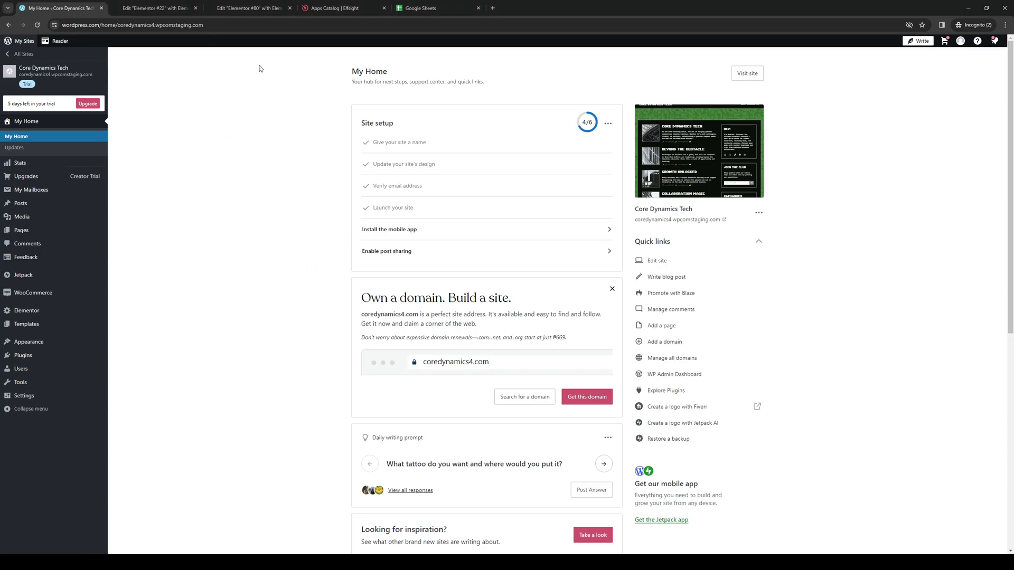
mouse_move(210, 170)
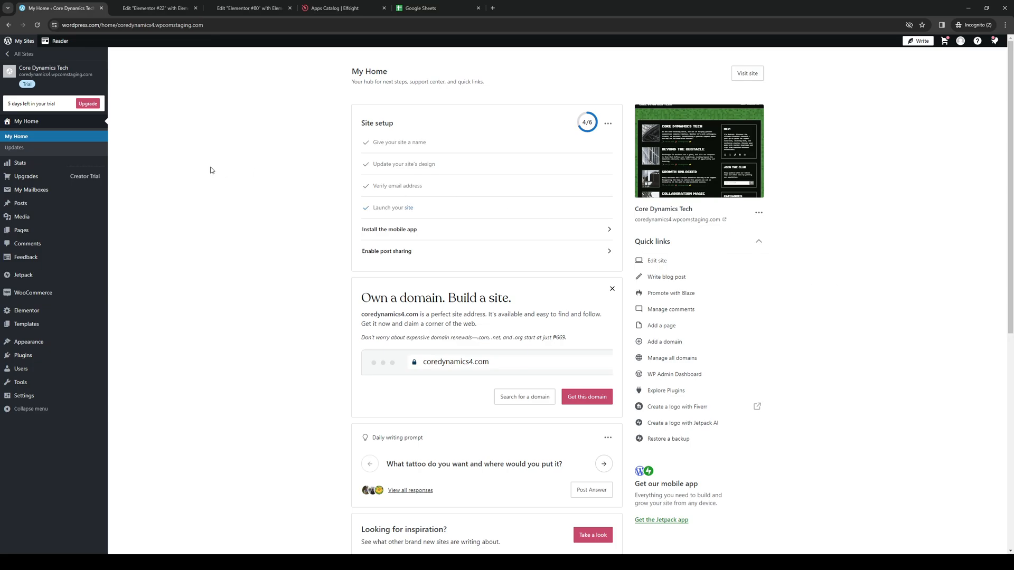
mouse_move(349, 178)
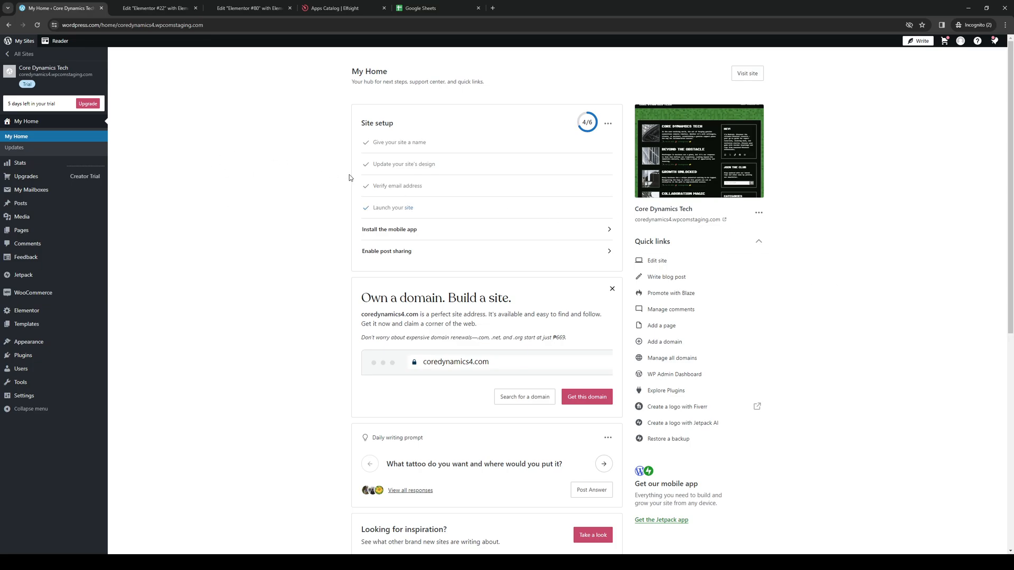
mouse_move(296, 163)
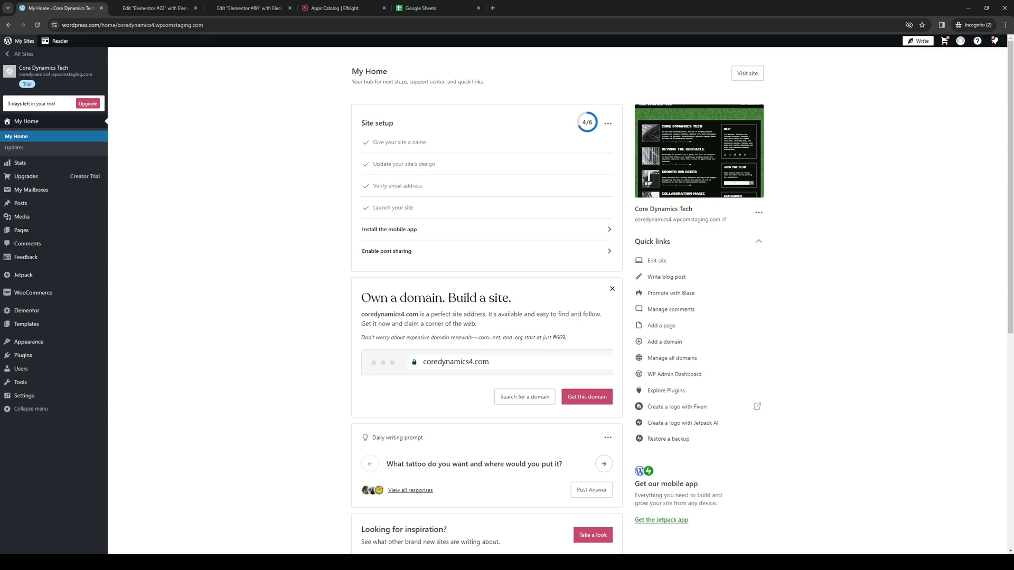
mouse_move(655, 260)
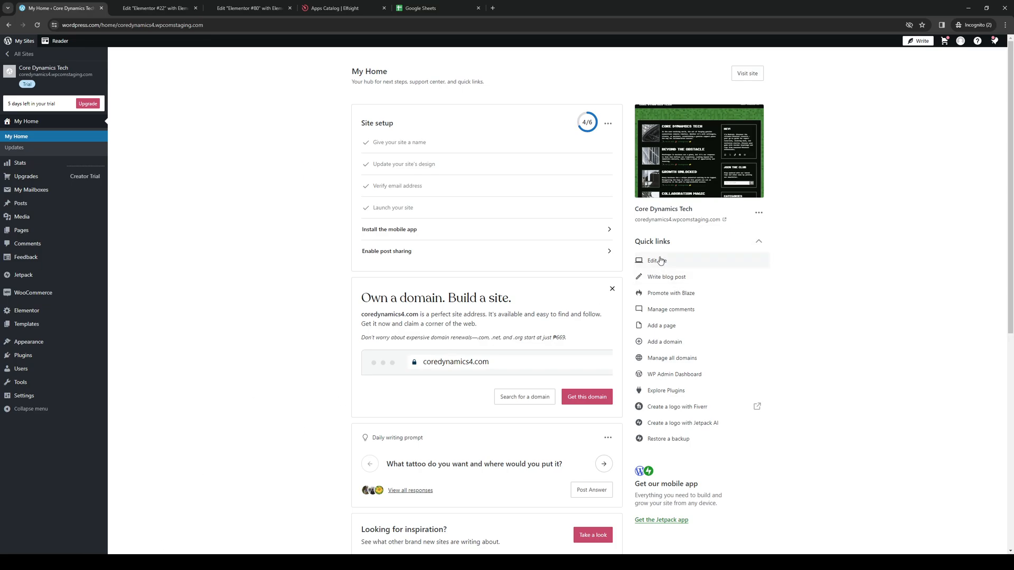
Bring up the Elementor #22 page editor showing the Los Angeles map beside an empty column.
left_click(28, 342)
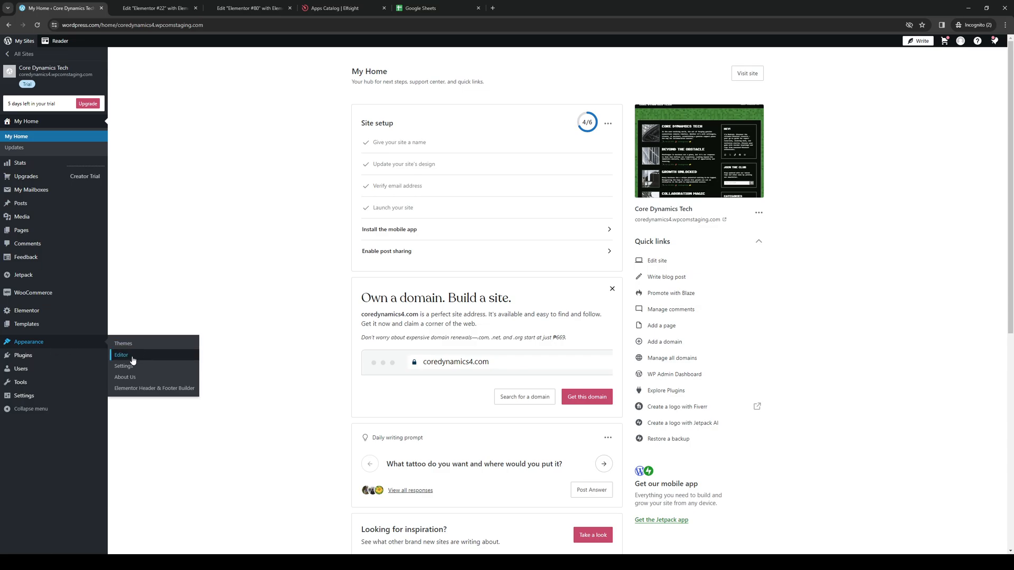
mouse_move(21, 230)
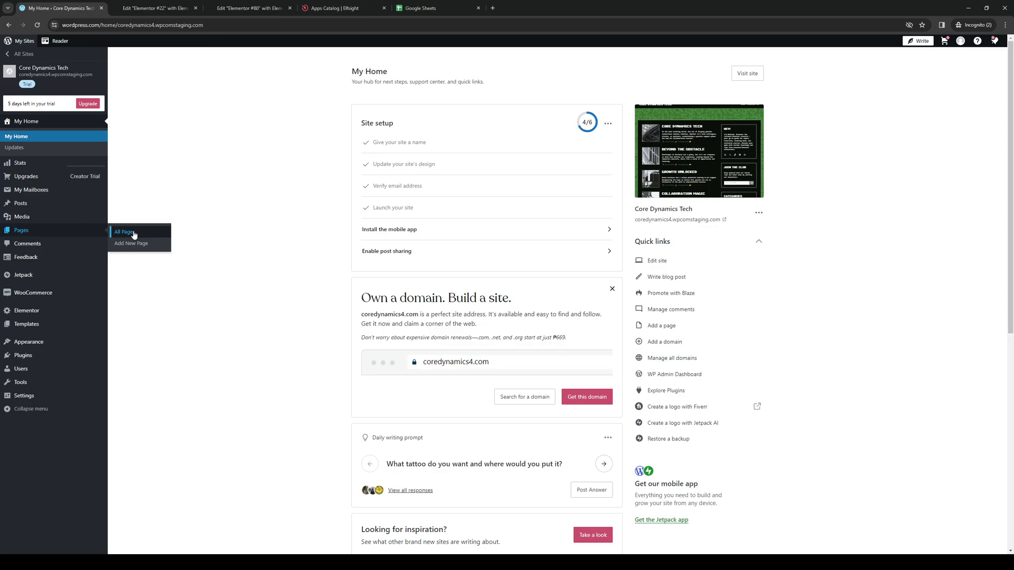
mouse_move(153, 198)
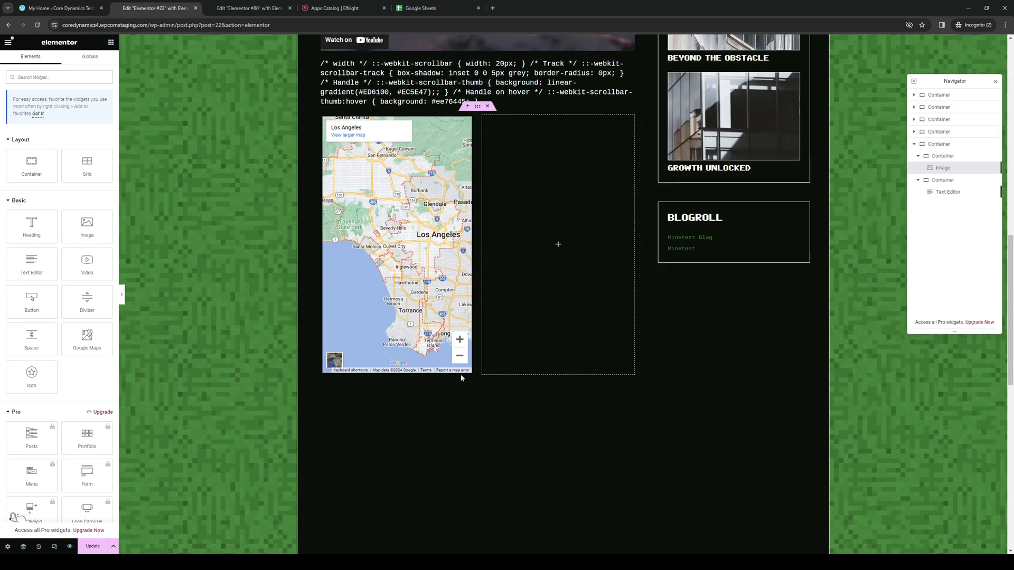
Search for 'html' and drop an HTML widget into the empty column beside the Los Angeles map.
scroll("up", 3)
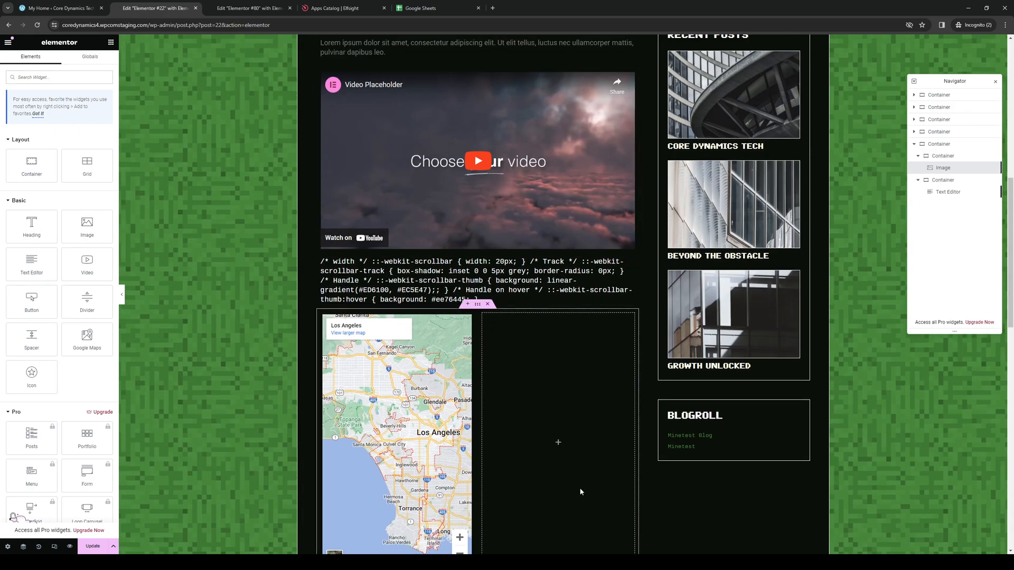
scroll("down", 3)
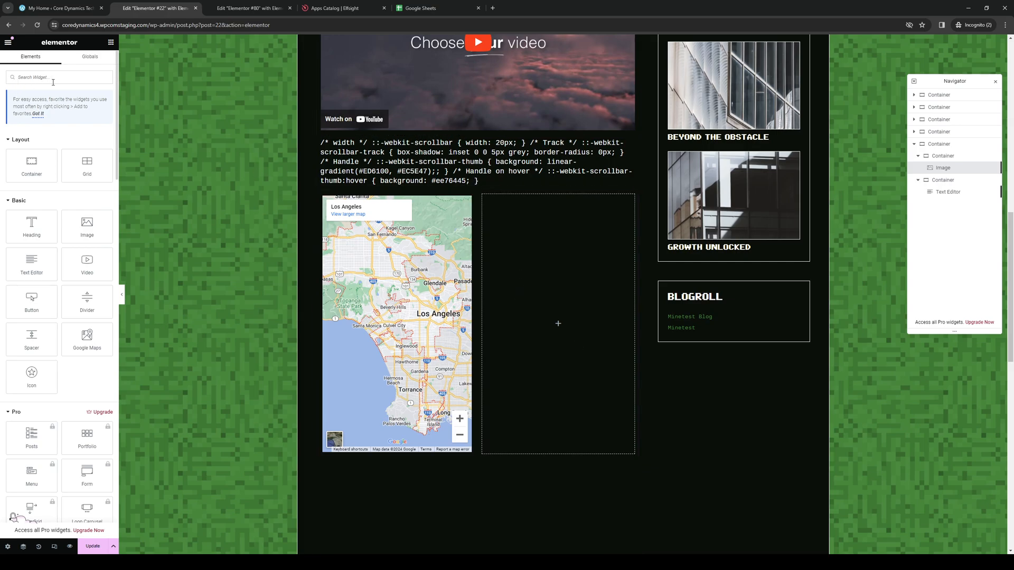
type("html")
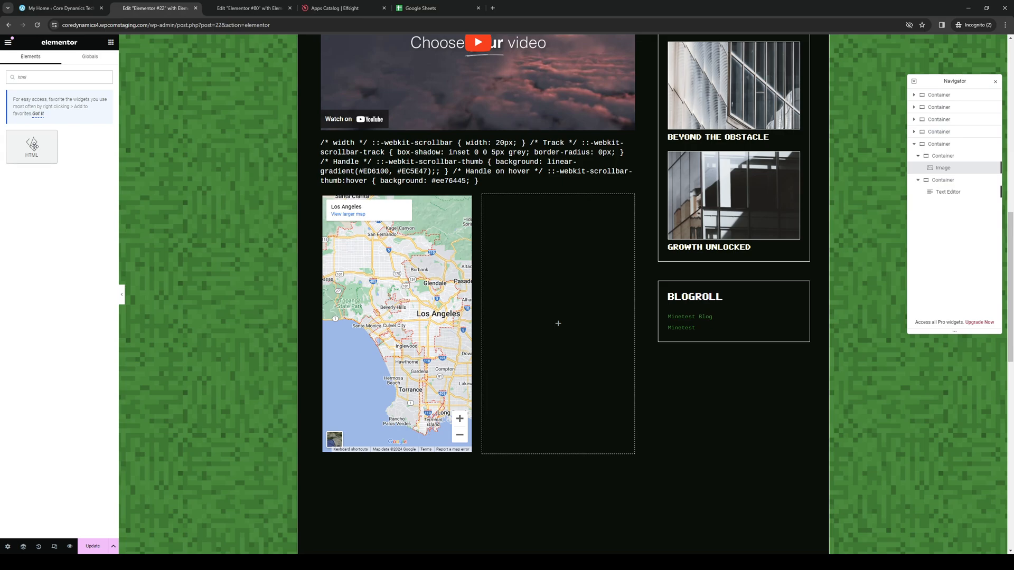
left_click(559, 323)
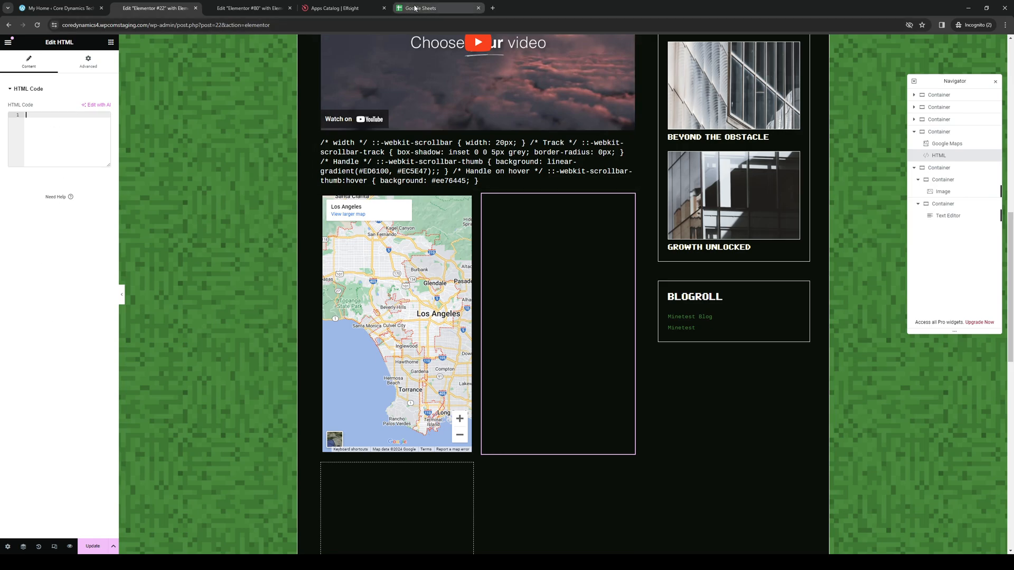
left_click(420, 8)
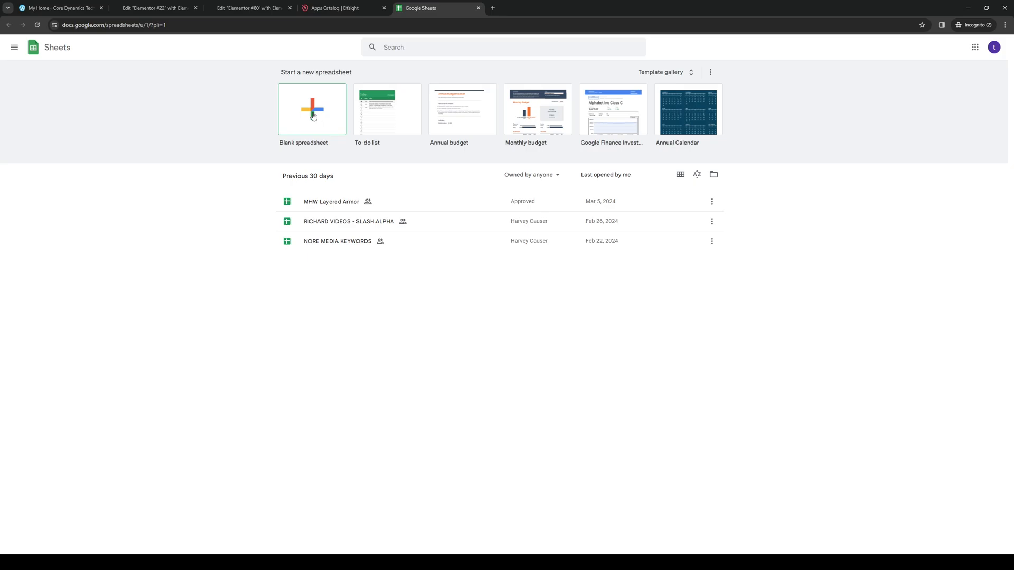
Create a blank spreadsheet with 'test' in cells A1, B1, A2 and B2.
left_click(311, 109)
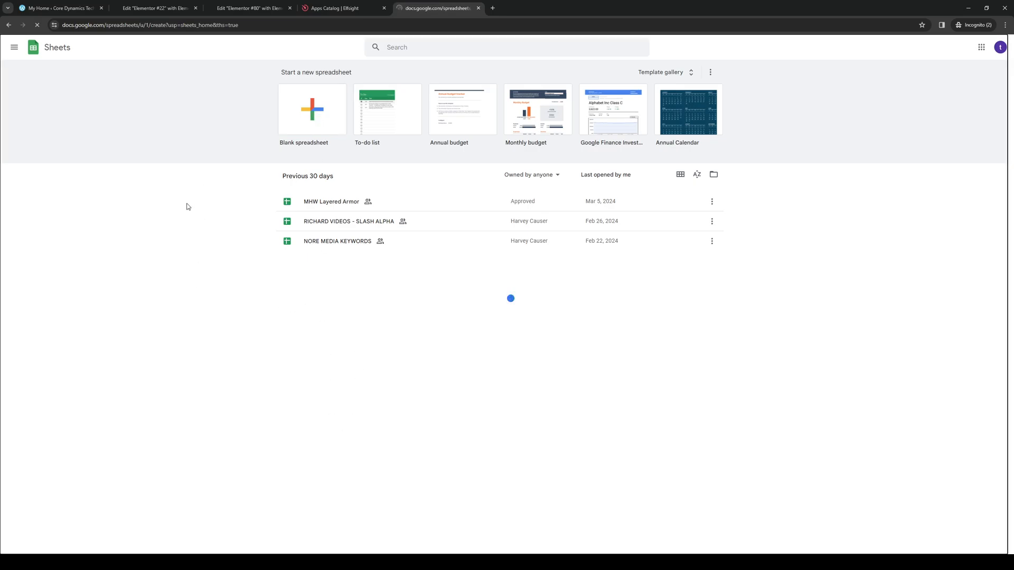
left_click(311, 108)
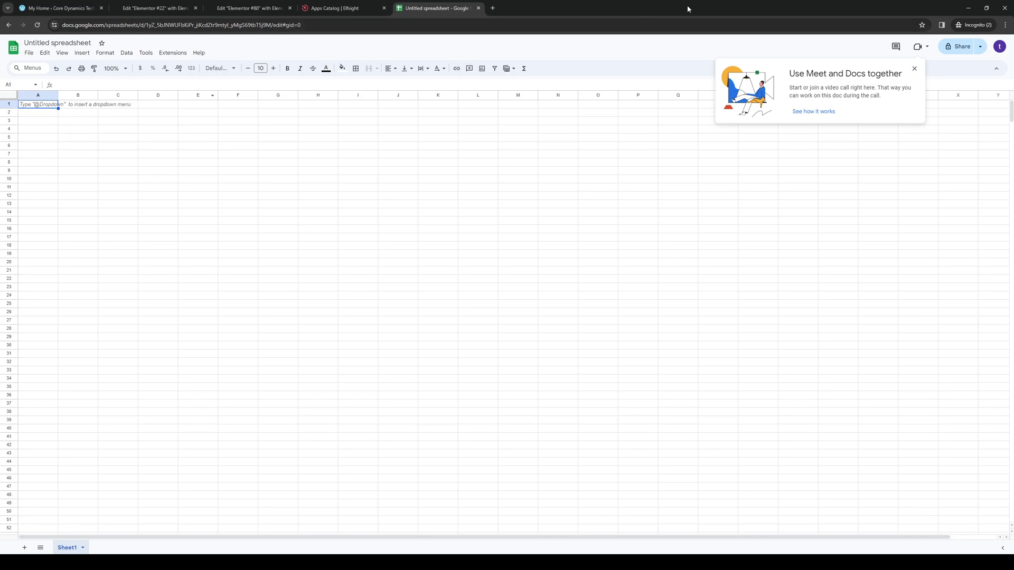
type("test")
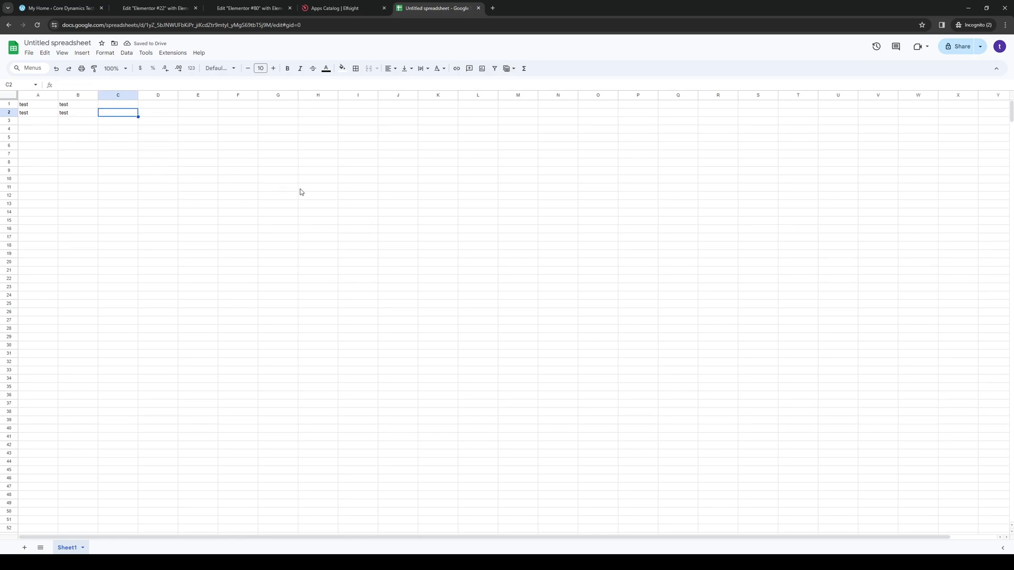
mouse_move(252, 96)
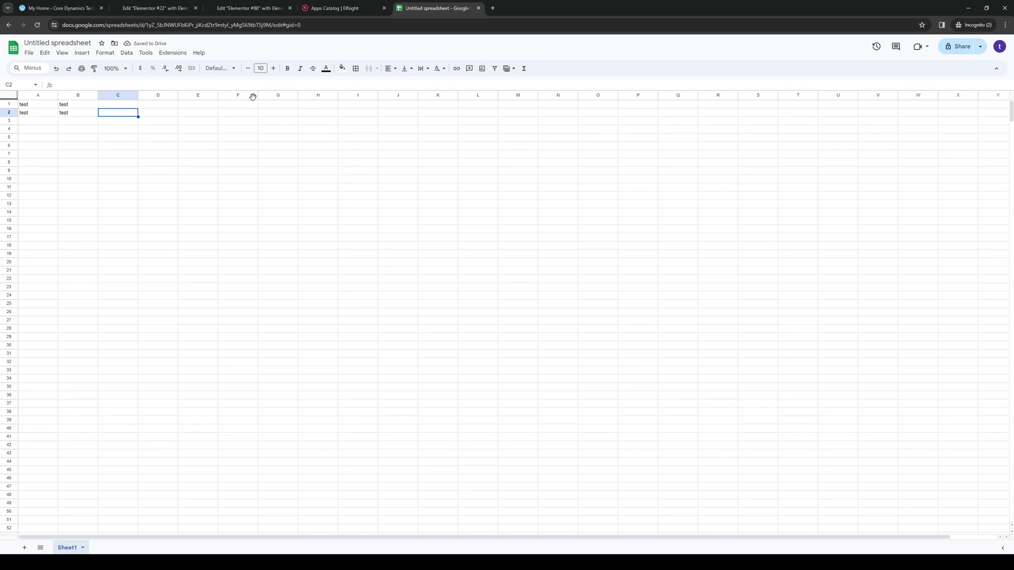
left_click(155, 8)
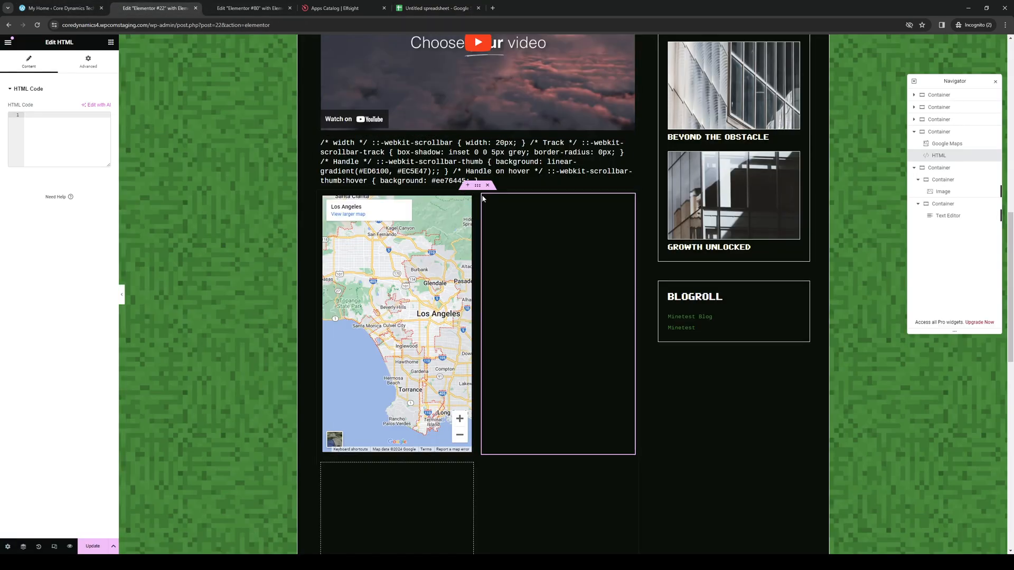
Open the Publish to the web dialog for the test spreadsheet via File > Share.
left_click(437, 8)
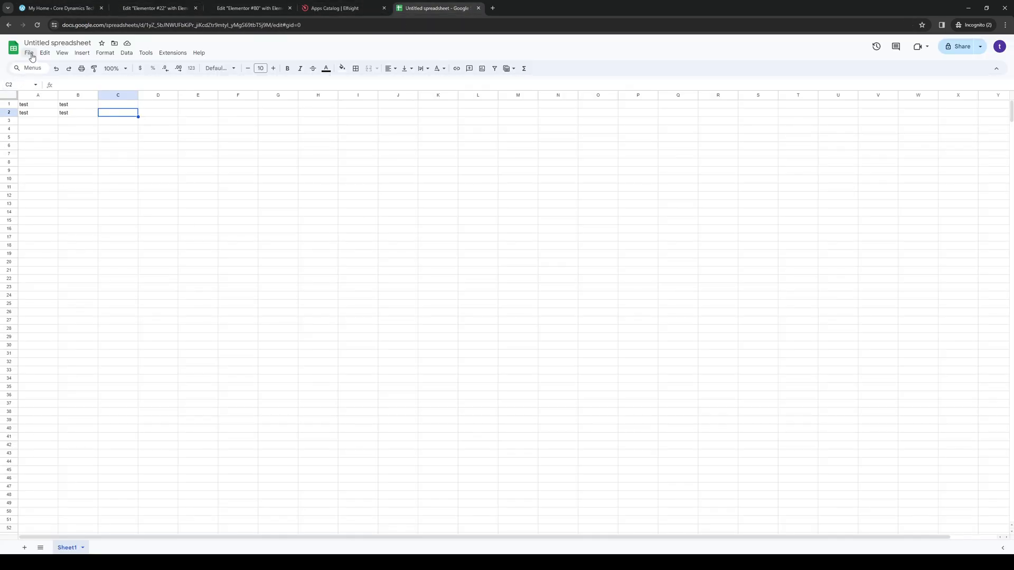
left_click(29, 53)
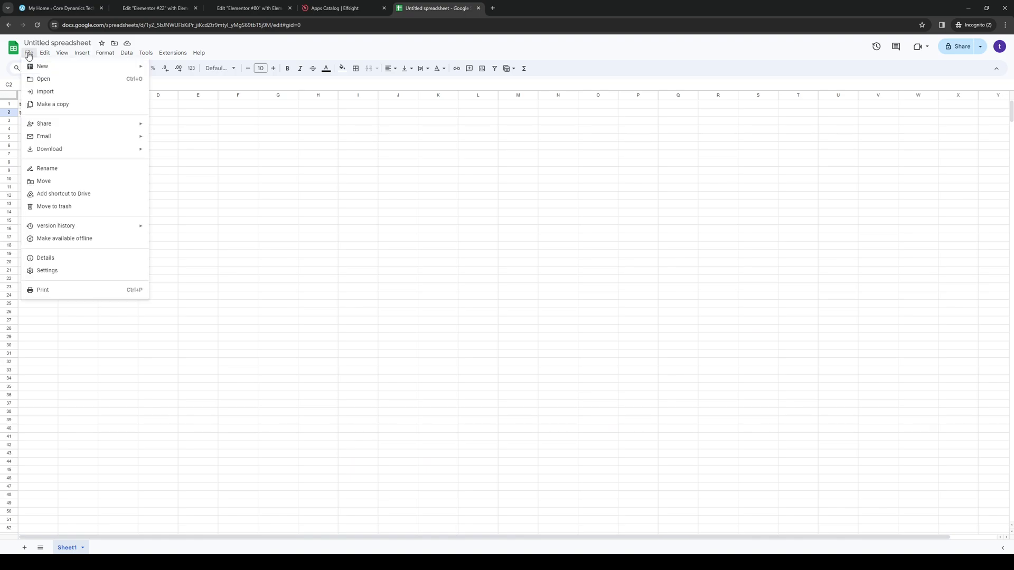
mouse_move(77, 169)
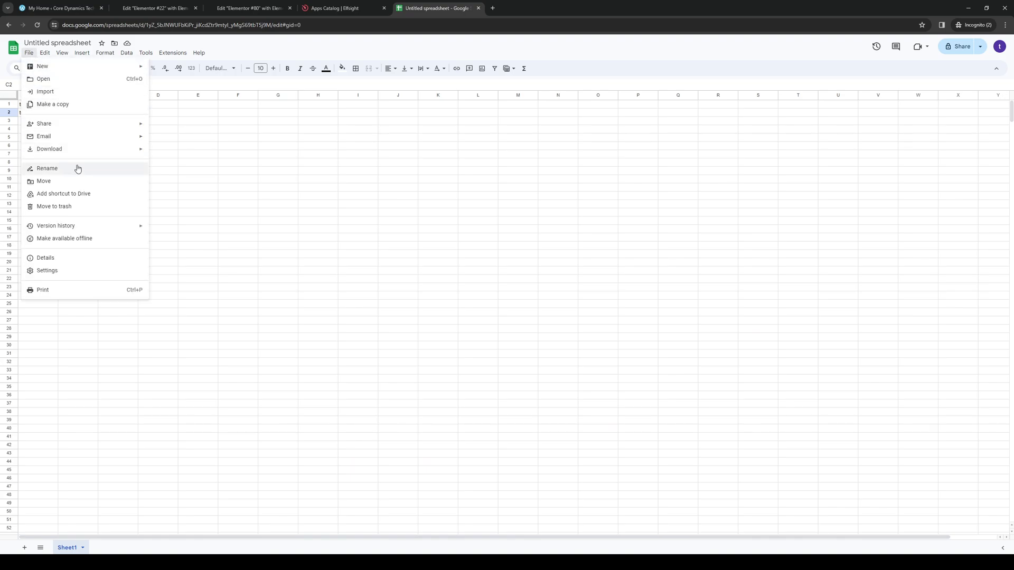
mouse_move(80, 195)
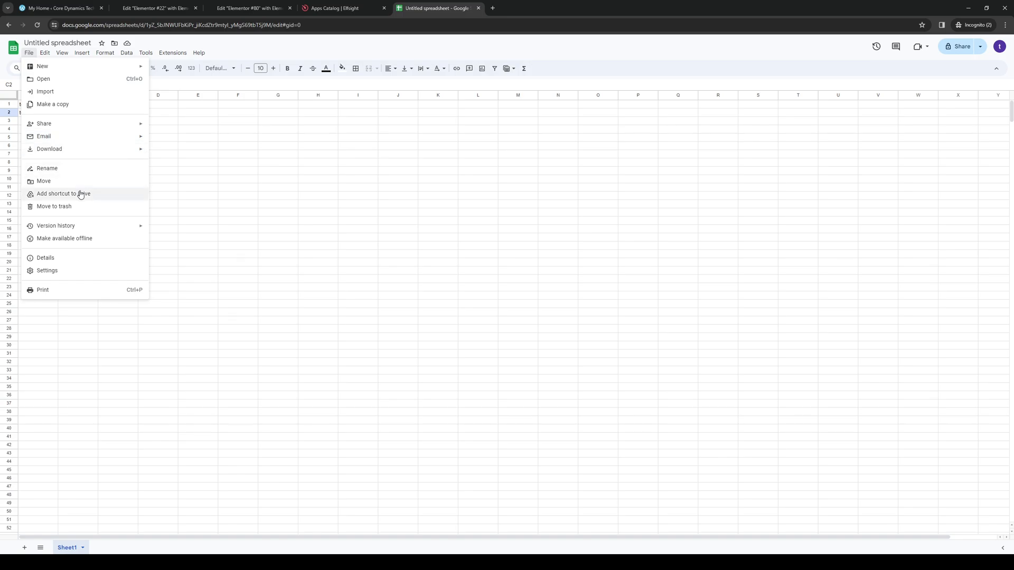
left_click(44, 53)
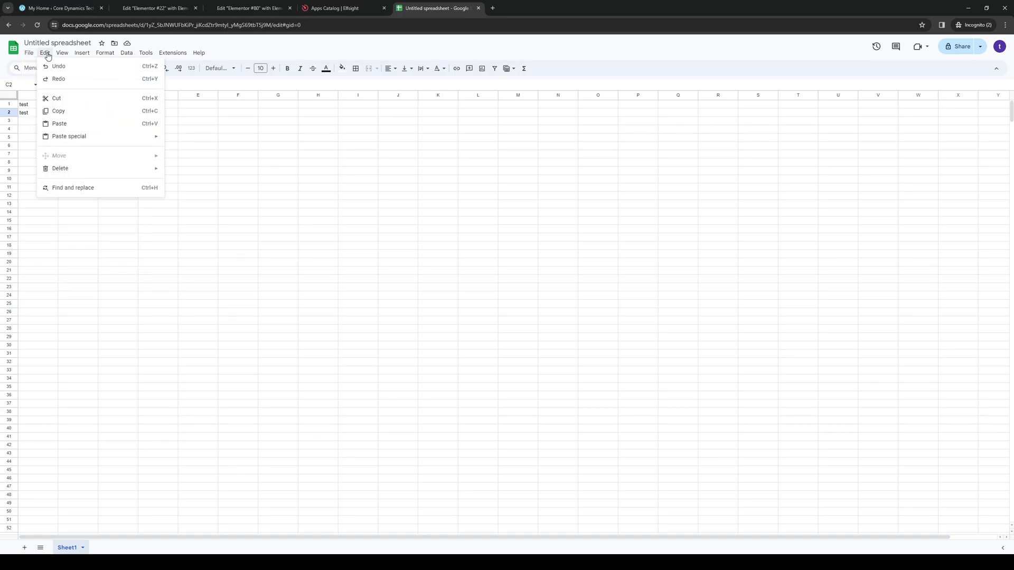
left_click(29, 52)
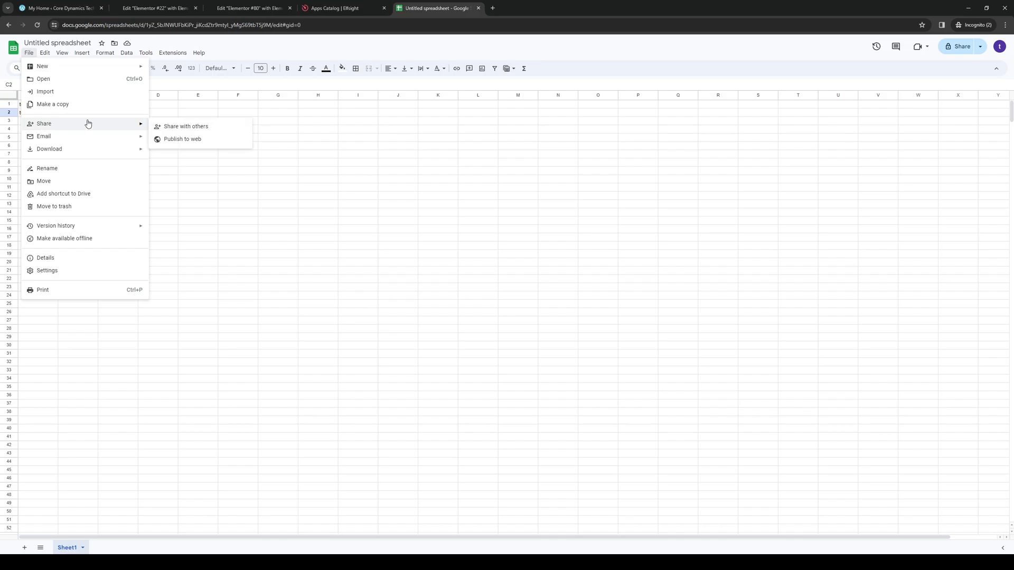
mouse_move(195, 138)
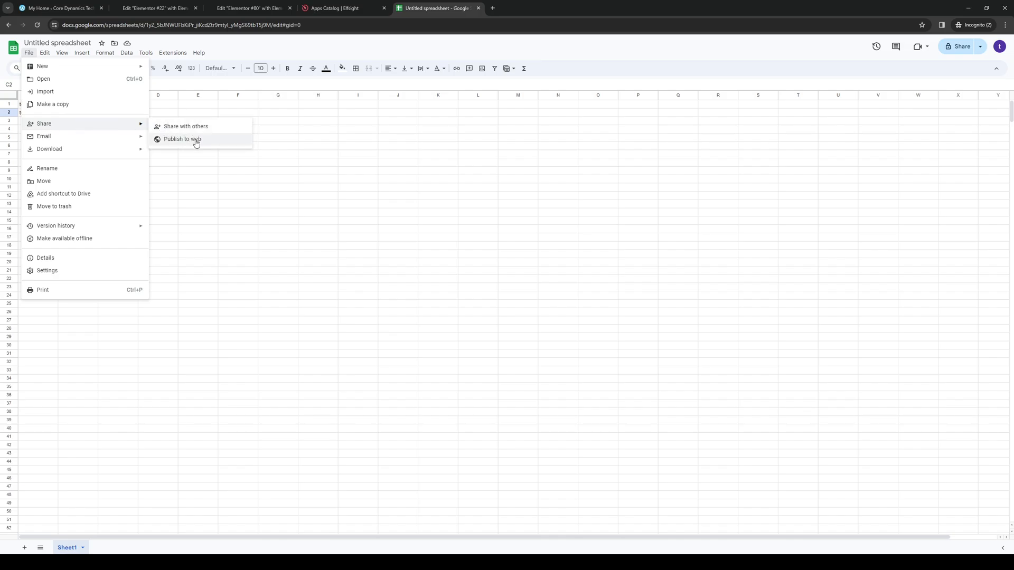
left_click(182, 139)
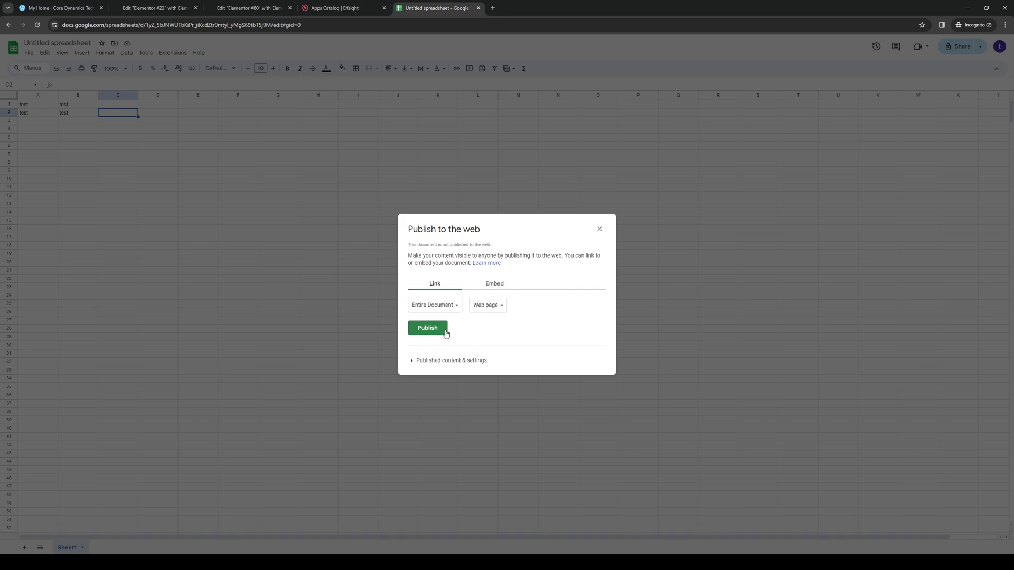
Publish the test spreadsheet to the web and select its iframe embed code.
left_click(427, 328)
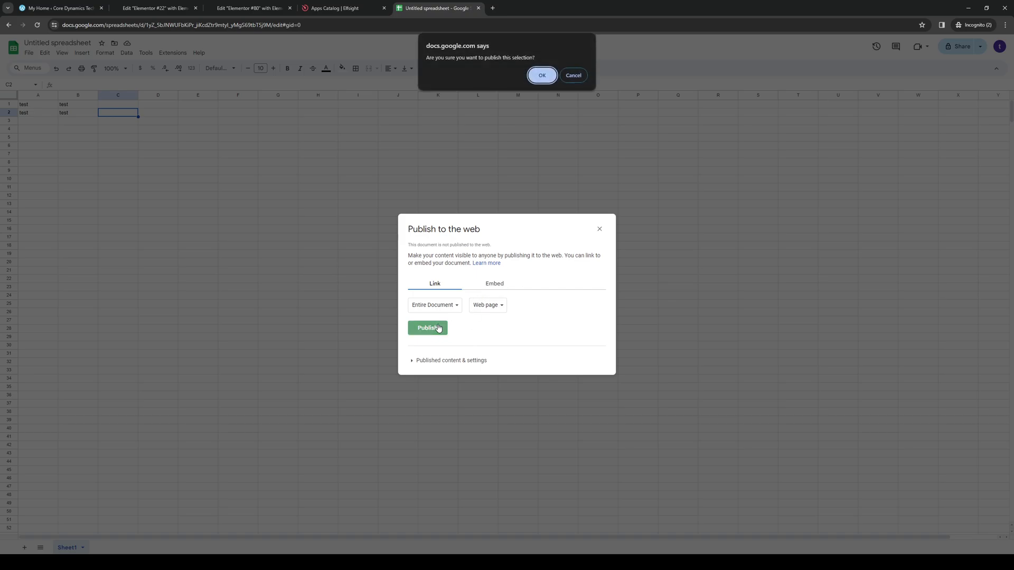
left_click(542, 75)
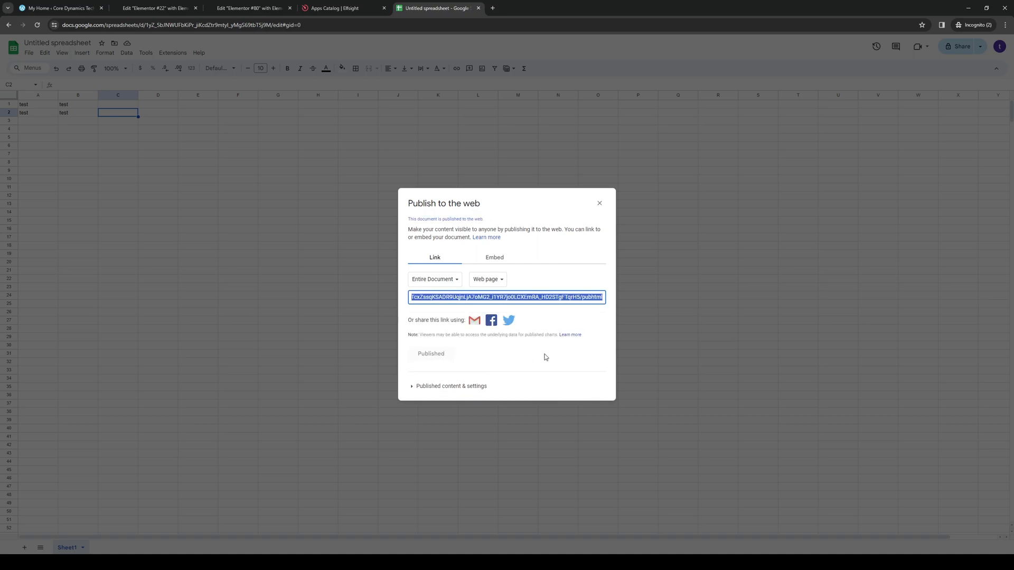
left_click(494, 257)
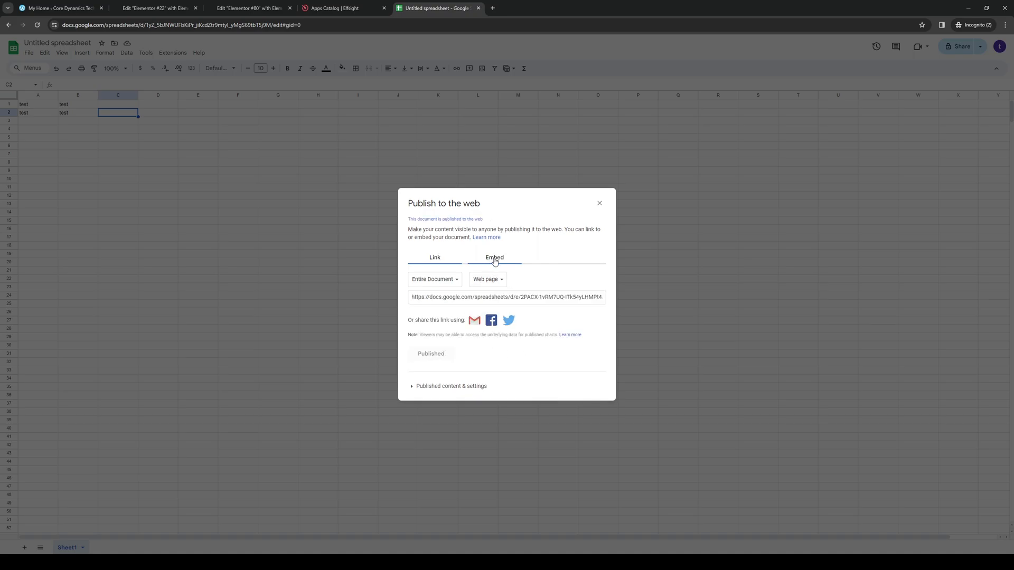
left_click(494, 258)
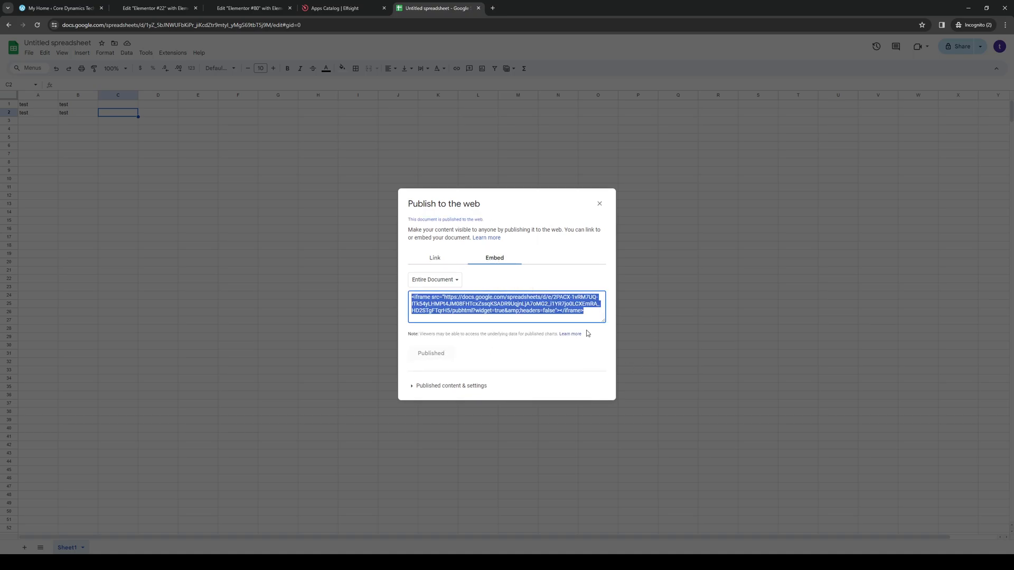
mouse_move(565, 265)
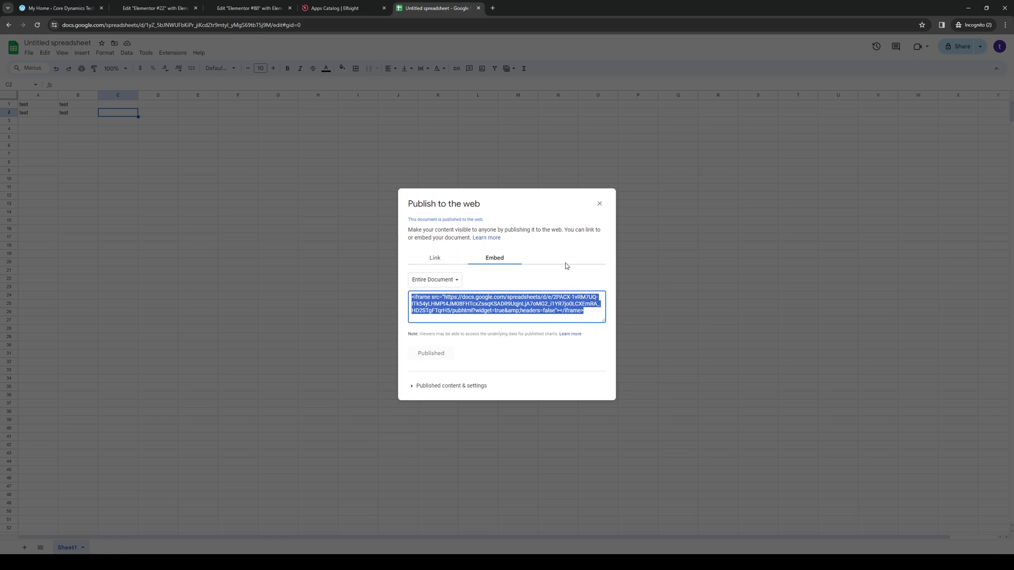
left_click(154, 8)
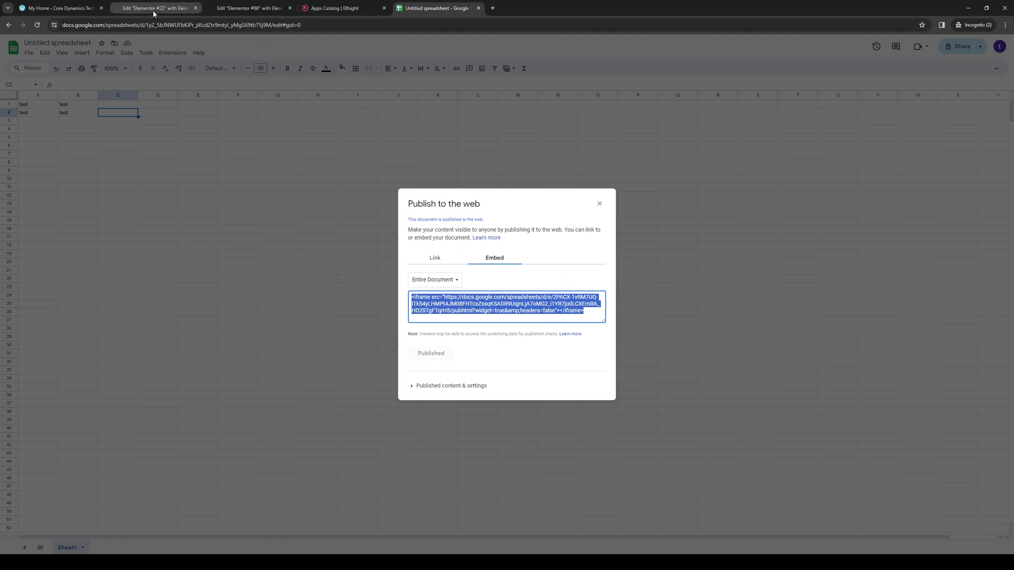
Empty the HTML widget's spreadsheet iframe code and return to the Elements panel.
left_click(155, 8)
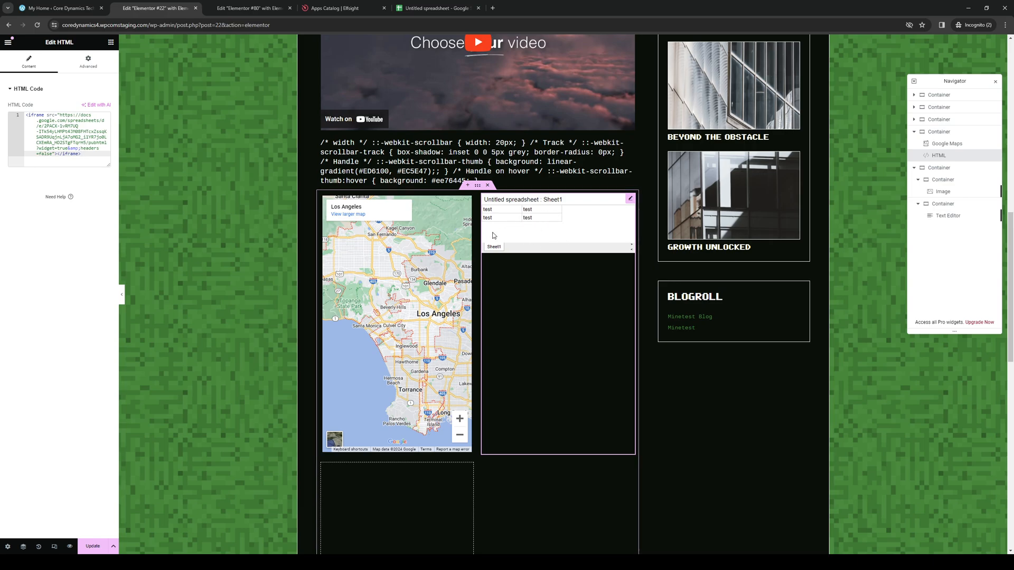
mouse_move(538, 257)
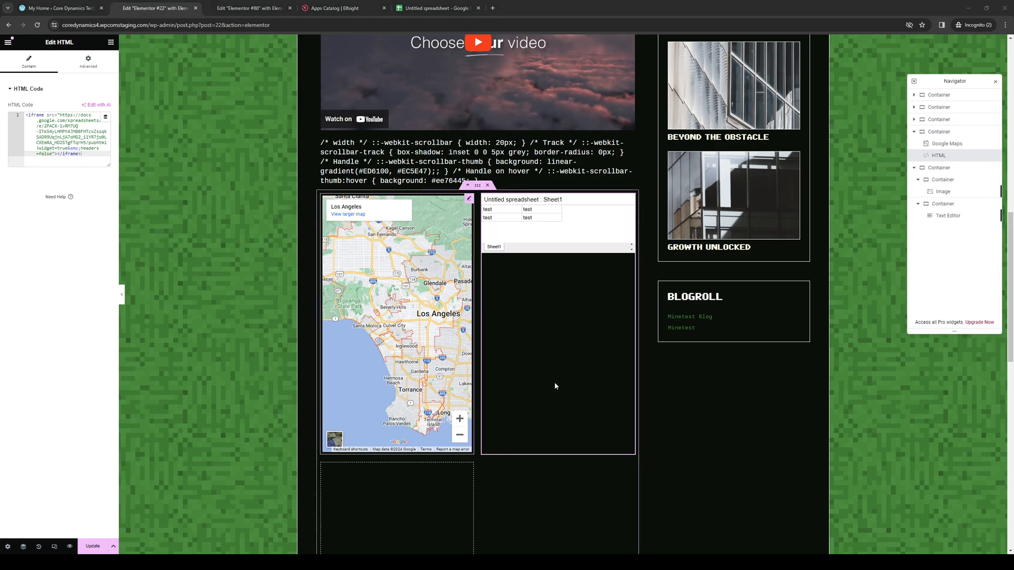
mouse_move(605, 377)
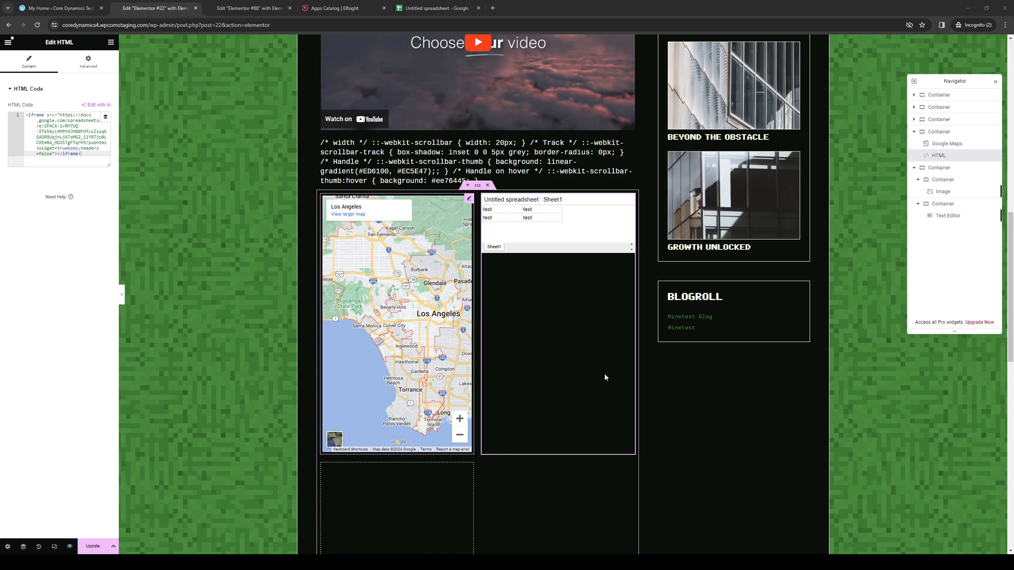
mouse_move(601, 378)
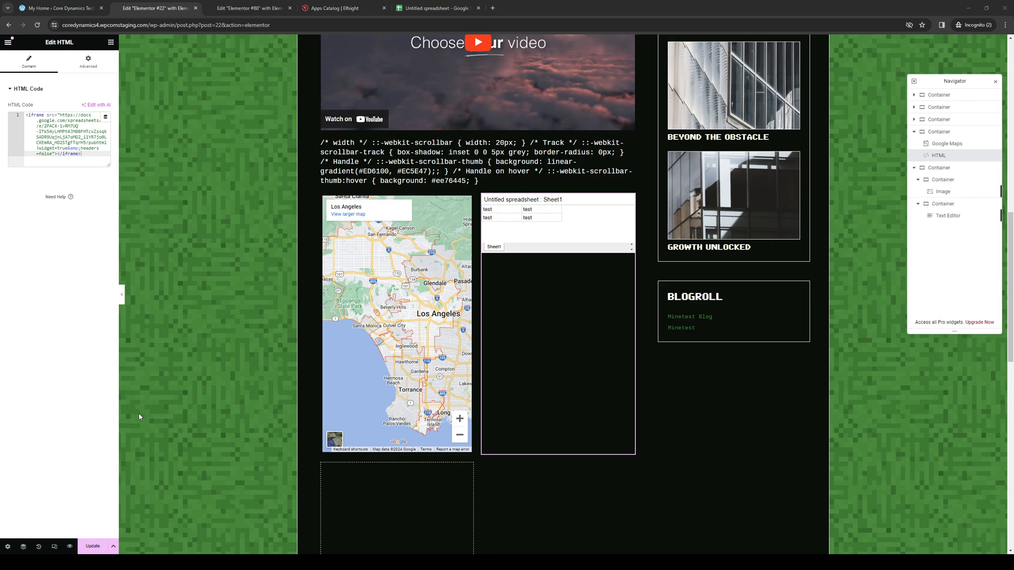
mouse_move(115, 321)
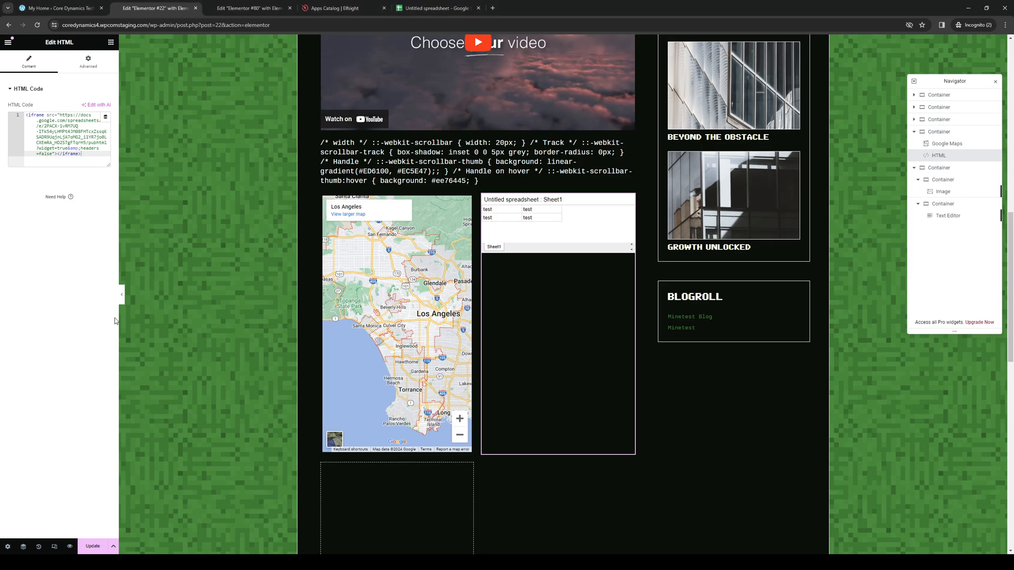
mouse_move(115, 320)
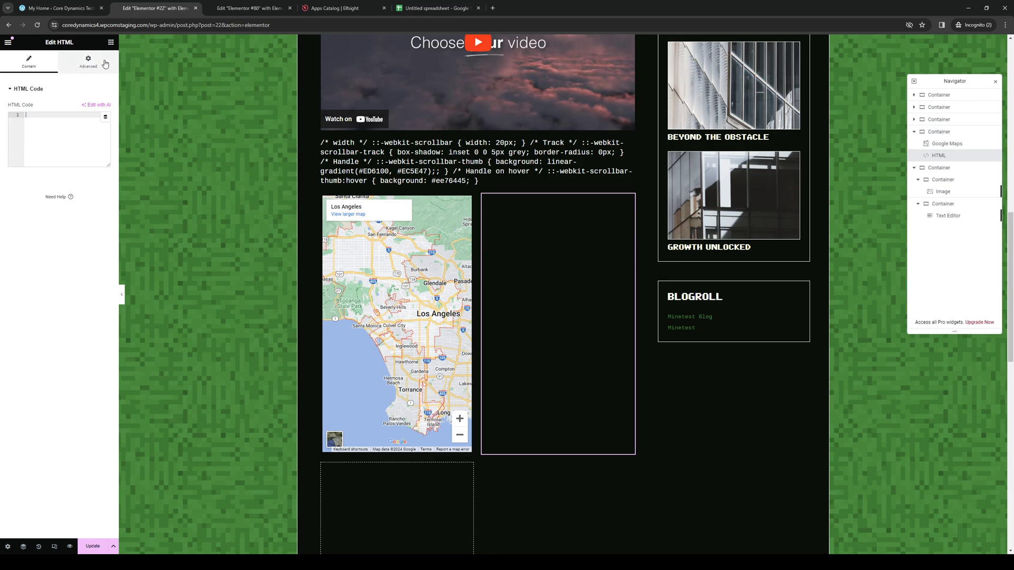
left_click(8, 41)
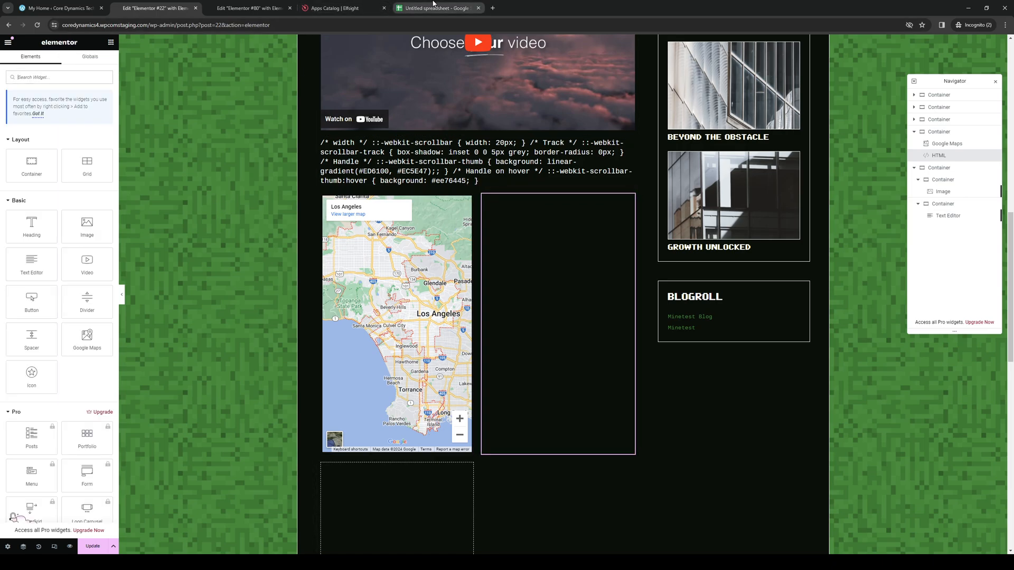
Reopen the Publish to the web settings and request to stop publishing the test spreadsheet.
left_click(437, 8)
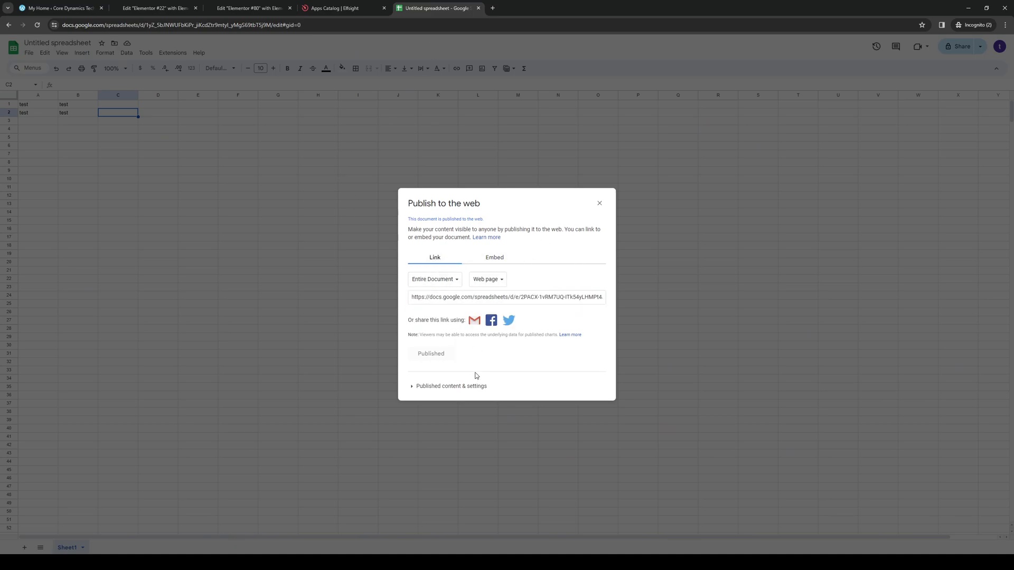
left_click(598, 202)
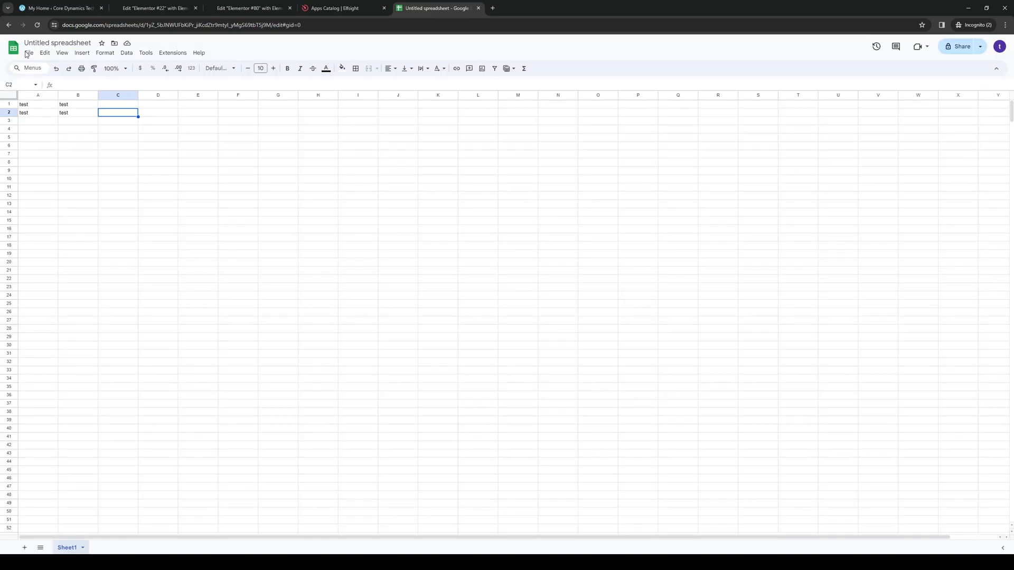
left_click(29, 53)
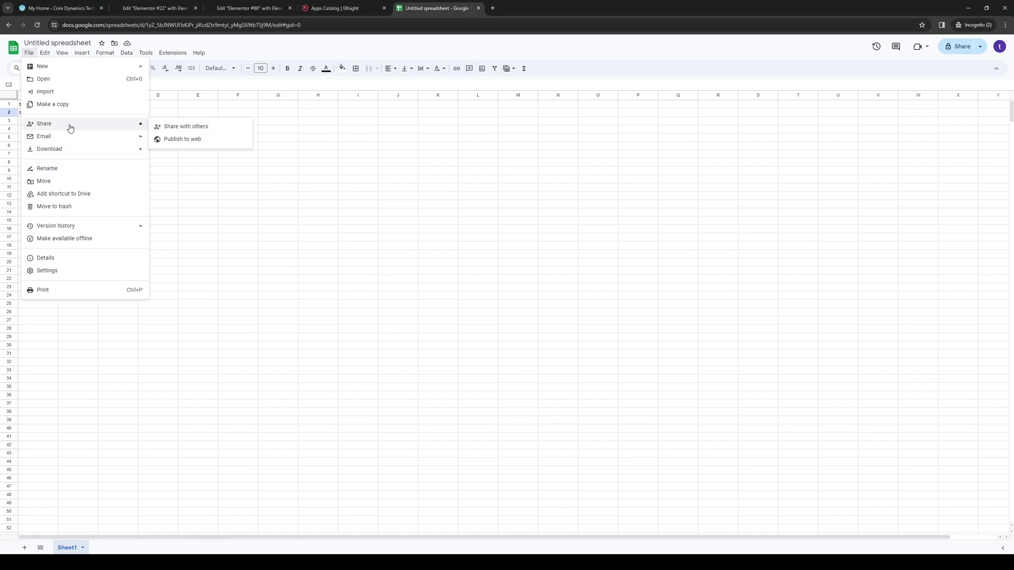
left_click(182, 139)
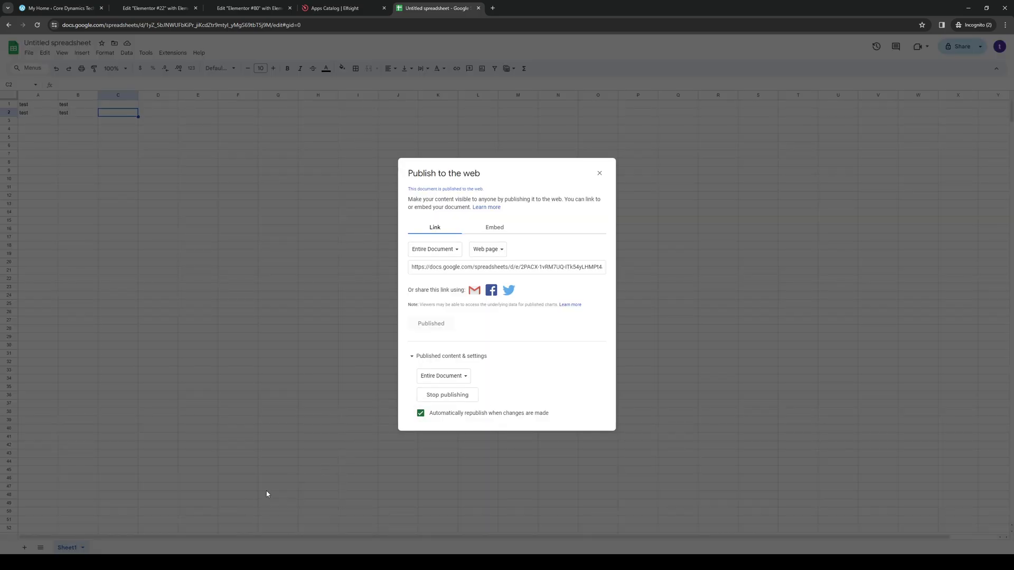
left_click(446, 395)
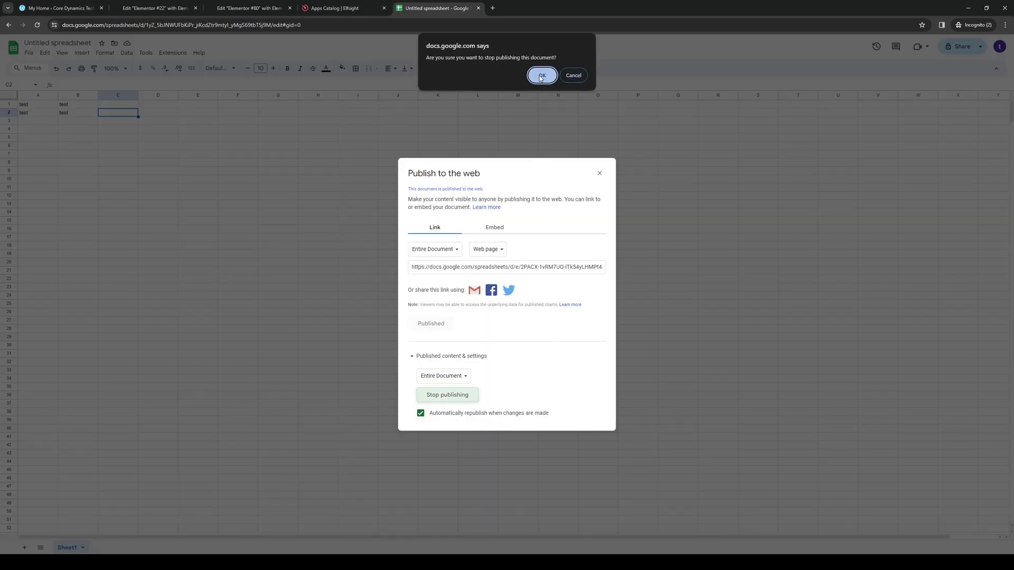